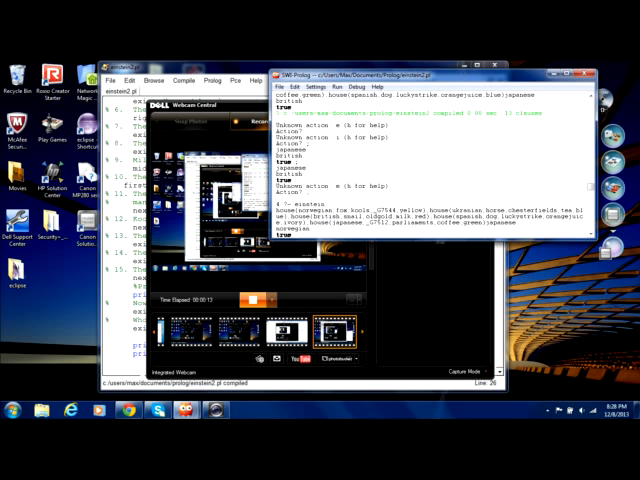
# - Review the WordPress draft and highlight the list of house attributes
pyautogui.click(452, 122)
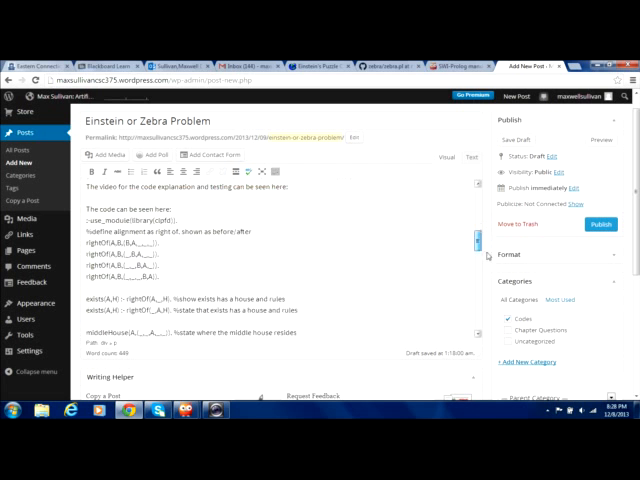
pyautogui.scroll(-3)
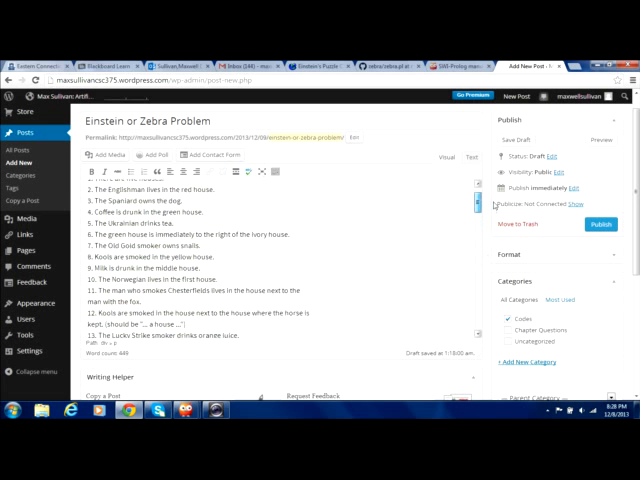
pyautogui.scroll(-3)
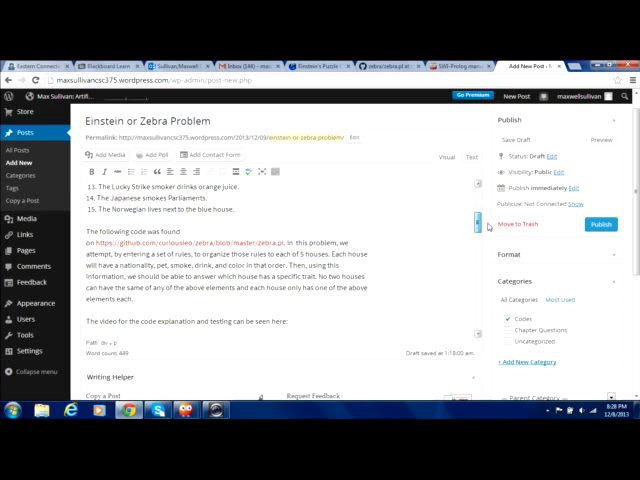
pyautogui.scroll(3)
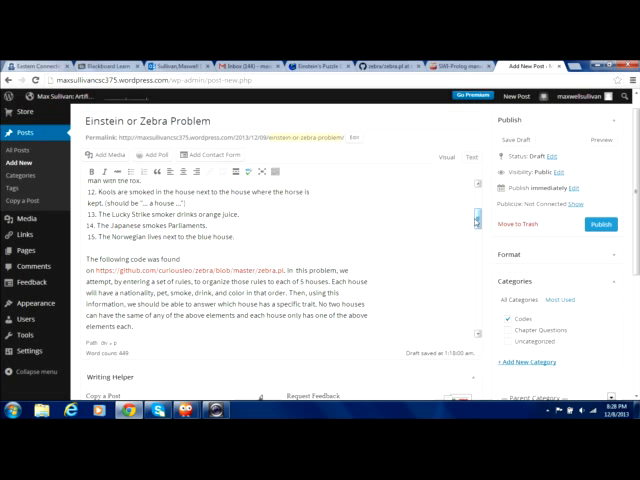
pyautogui.scroll(-3)
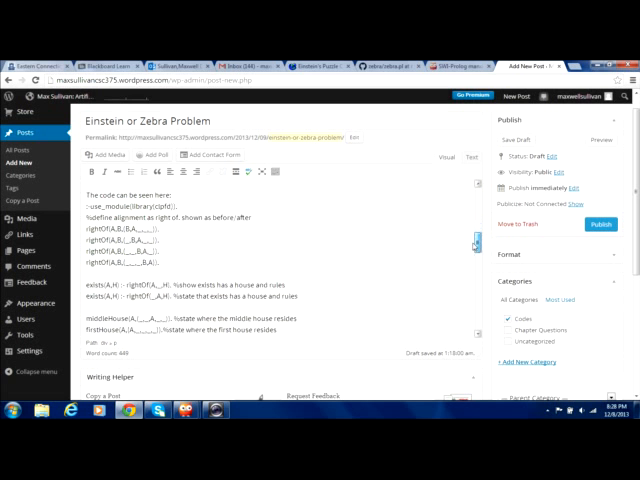
pyautogui.scroll(-3)
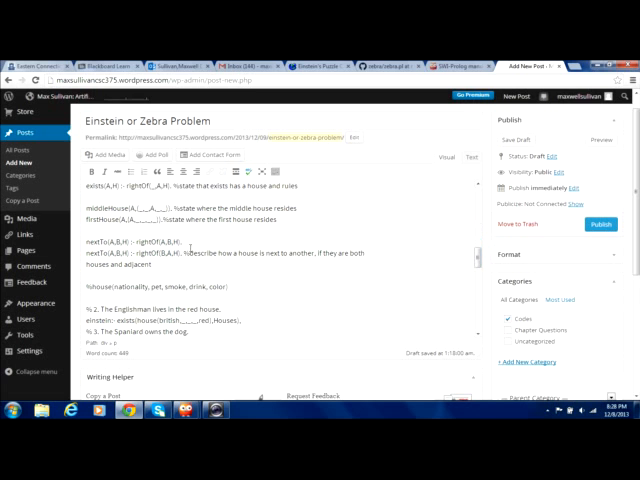
pyautogui.moveTo(88, 288); pyautogui.dragTo(196, 322)
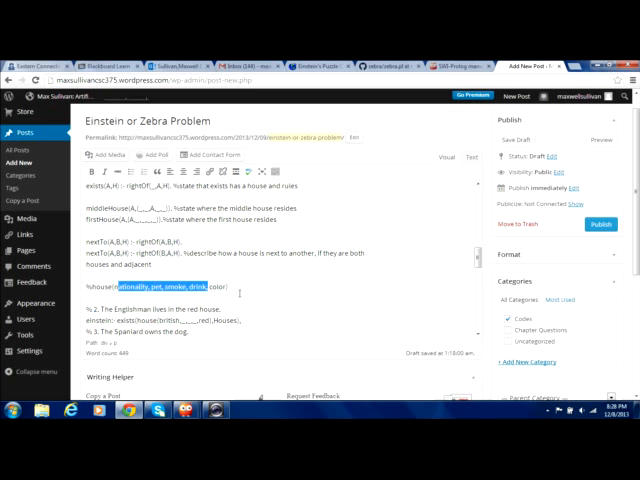
pyautogui.moveTo(404, 288)
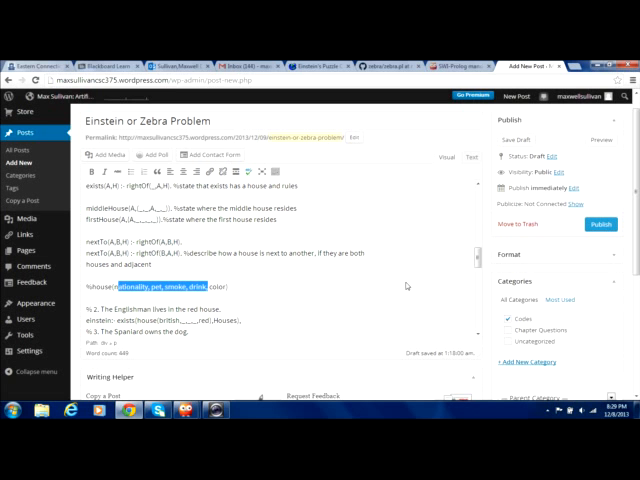
pyautogui.moveTo(484, 264)
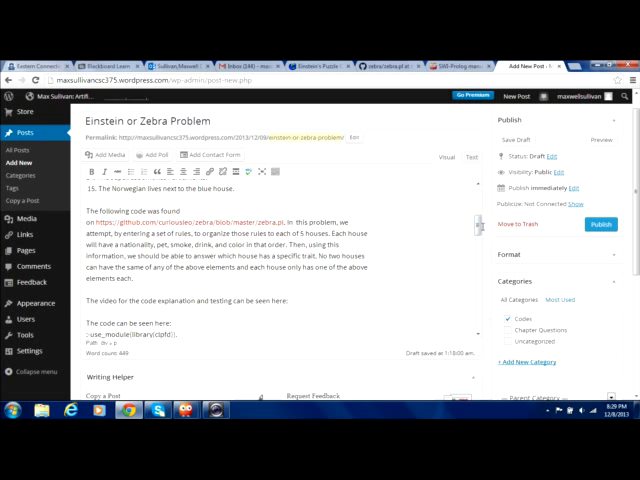
# - Scroll back up through the zebra puzzle source to the top of the file
pyautogui.scroll(3)
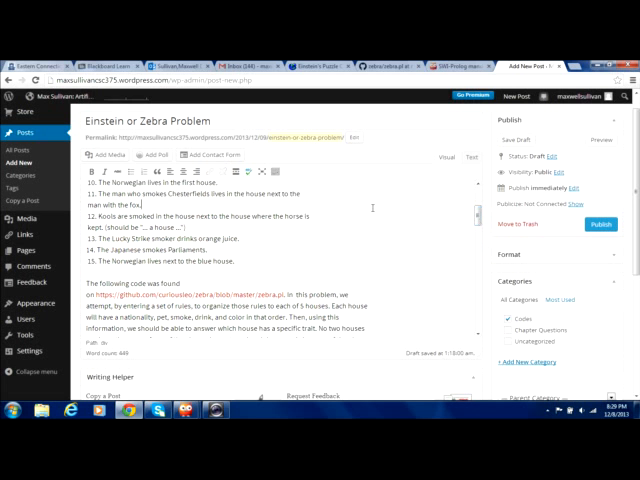
pyautogui.scroll(3)
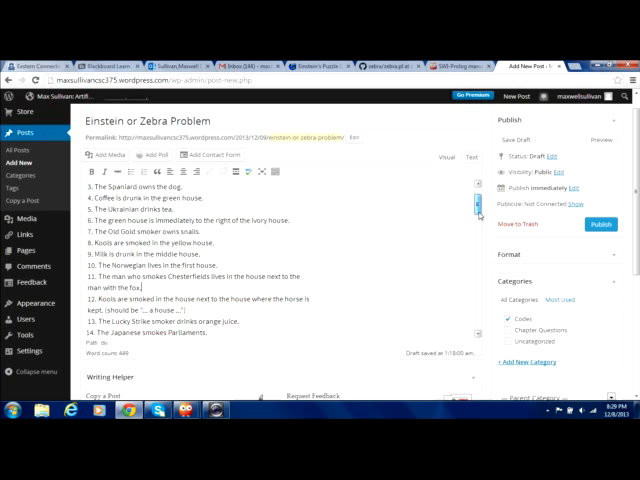
pyautogui.scroll(3)
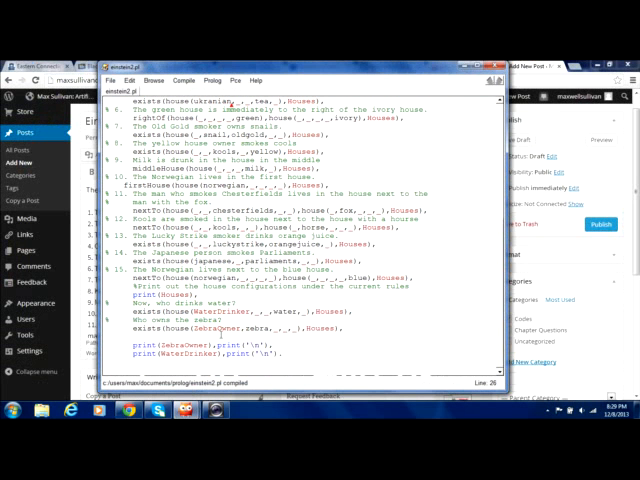
pyautogui.scroll(3)
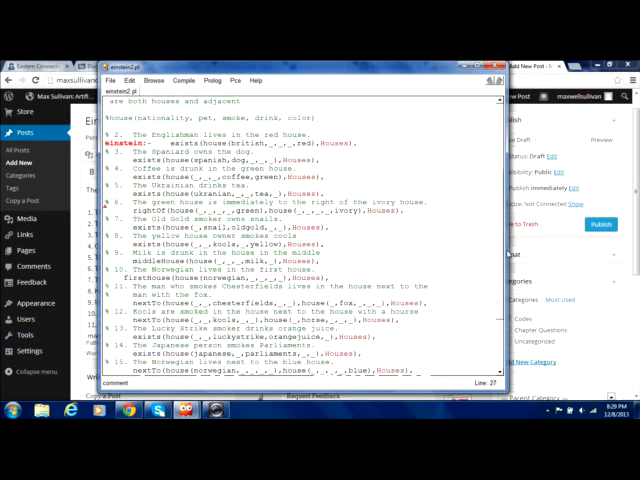
pyautogui.scroll(3)
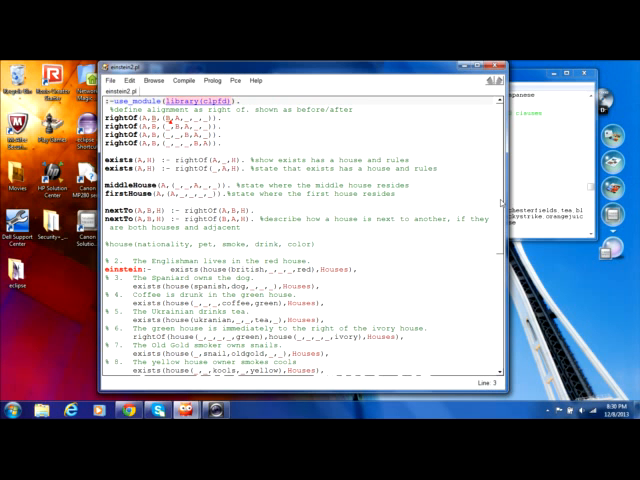
pyautogui.scroll(-3)
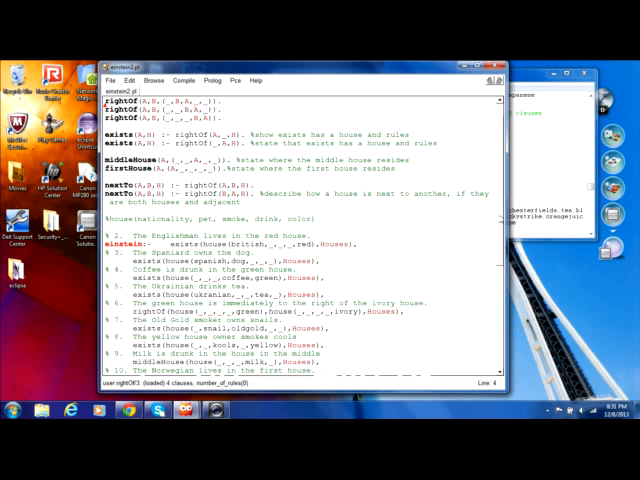
pyautogui.scroll(-3)
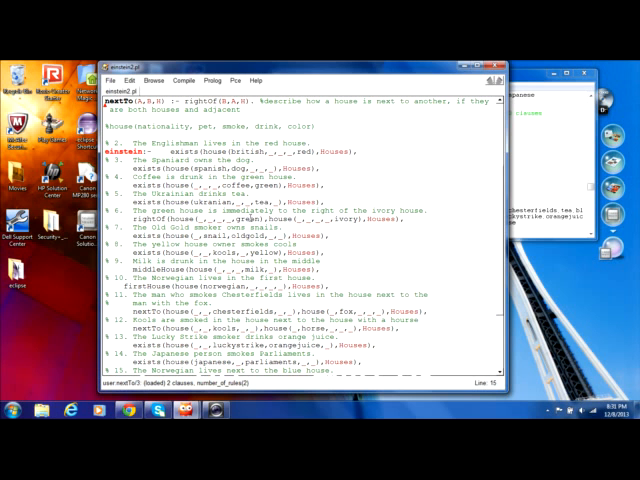
pyautogui.moveTo(428, 228)
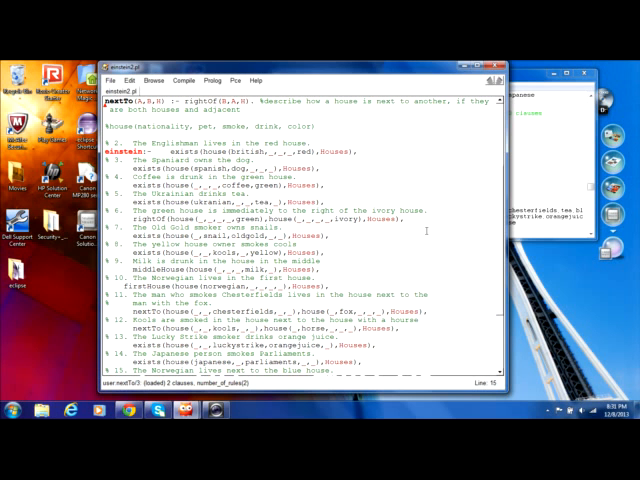
pyautogui.scroll(-3)
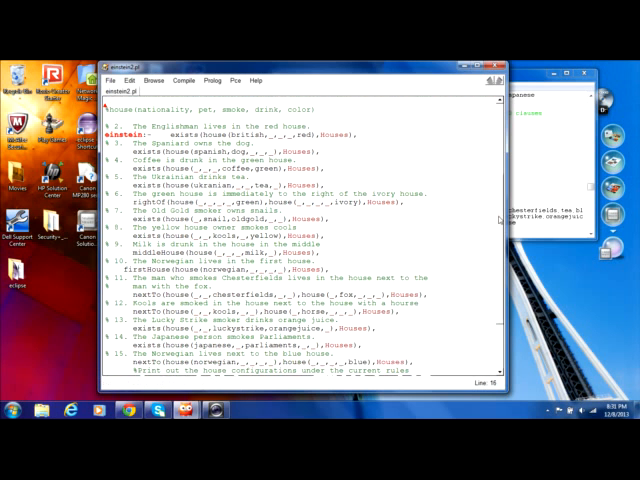
pyautogui.scroll(-3)
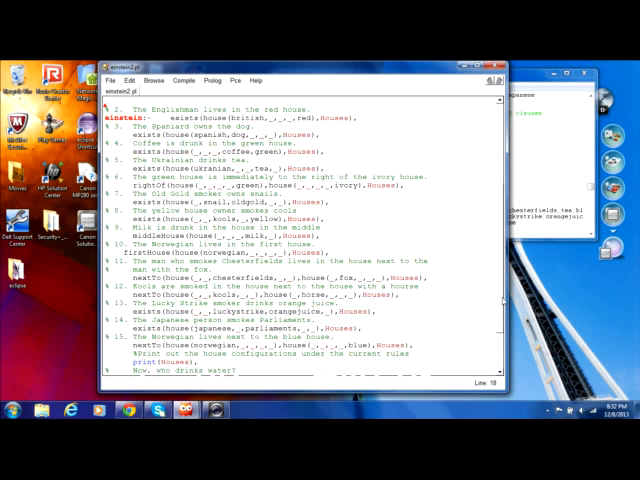
pyautogui.scroll(3)
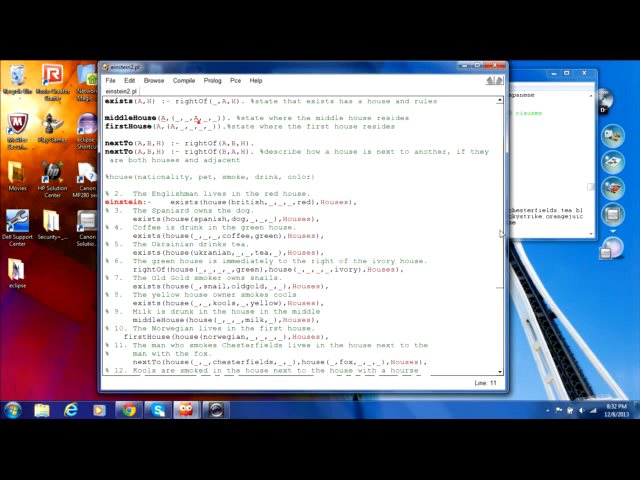
pyautogui.scroll(-3)
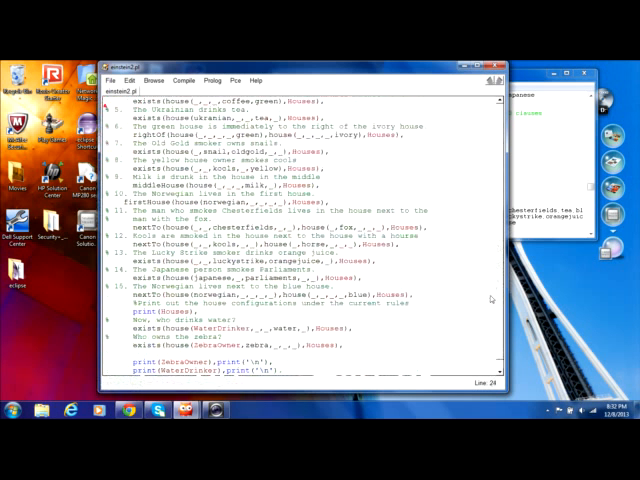
pyautogui.scroll(-3)
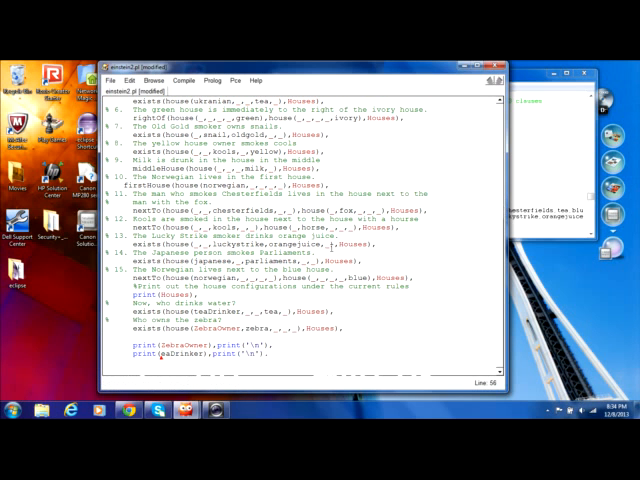
# - Replace the selected word in the closing query lines with 'water'
pyautogui.doubleClick(164, 364)
pyautogui.write('T')
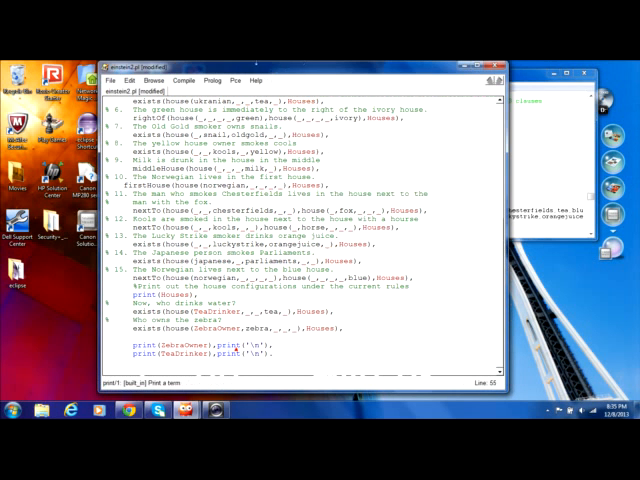
pyautogui.doubleClick(220, 100)
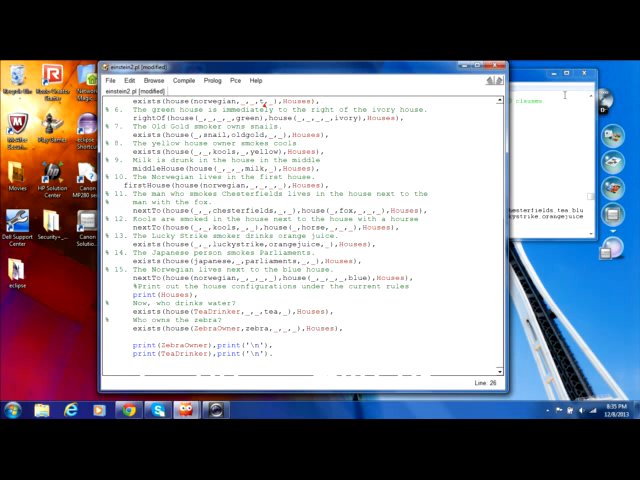
pyautogui.write('water')
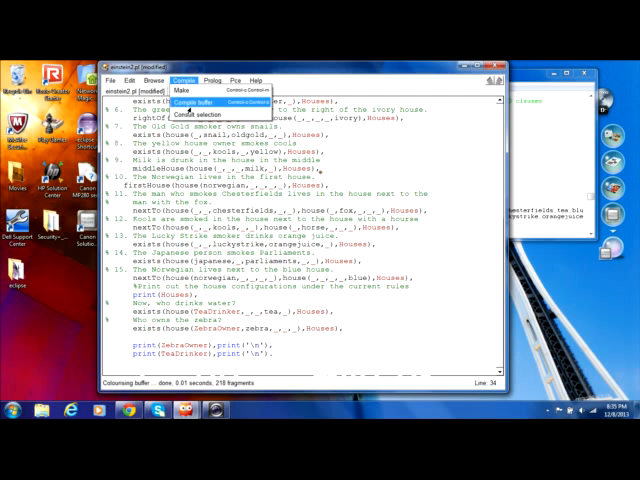
# - Compile the buffer, saving the edits first, and return to the top of the source
pyautogui.click(188, 104)
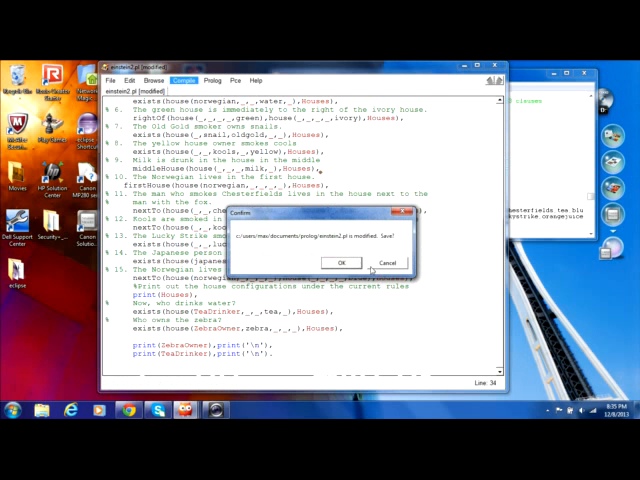
pyautogui.click(342, 262)
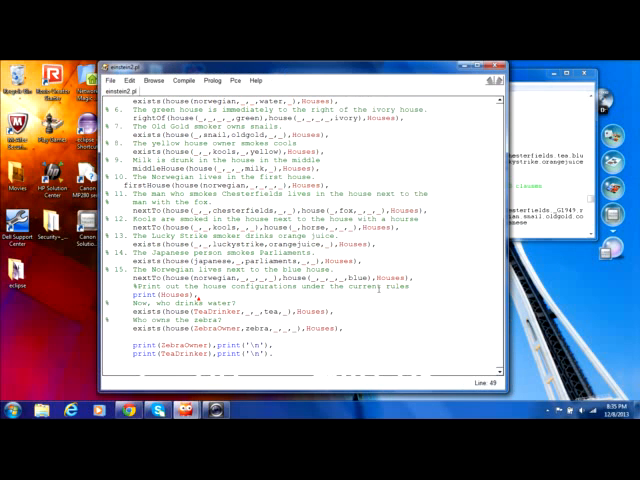
pyautogui.scroll(3)
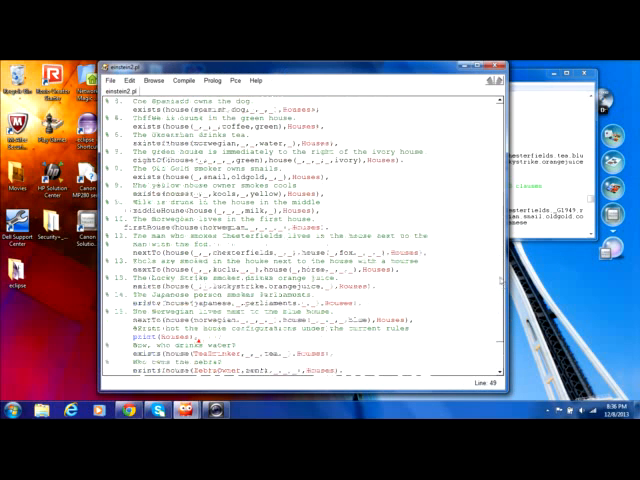
pyautogui.scroll(3)
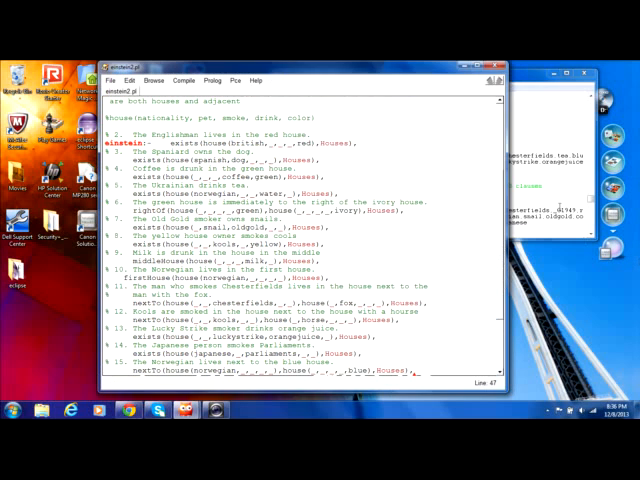